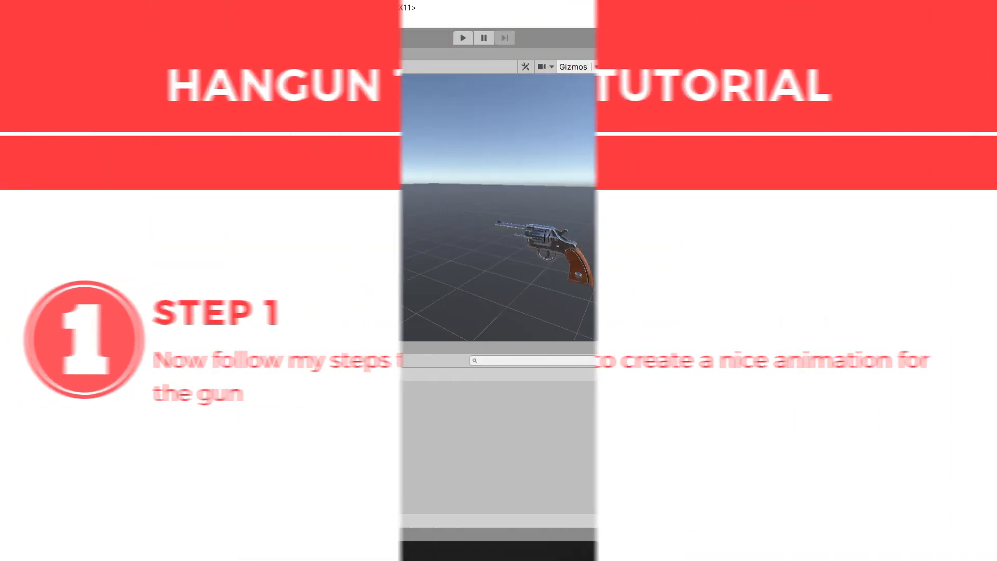
Create an empty child under Player named GunController to hold the Handgun
right_click(62, 109)
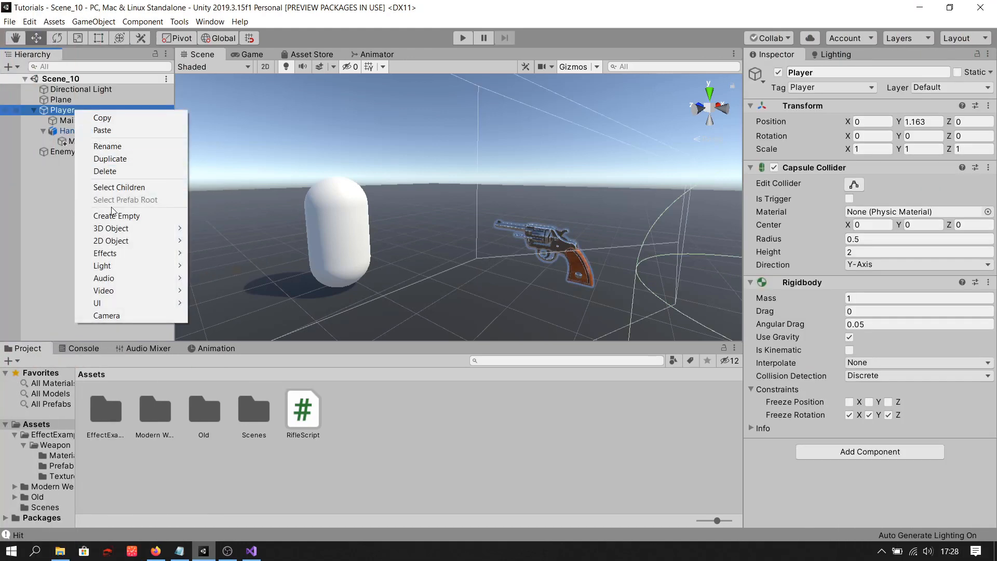
click(117, 216)
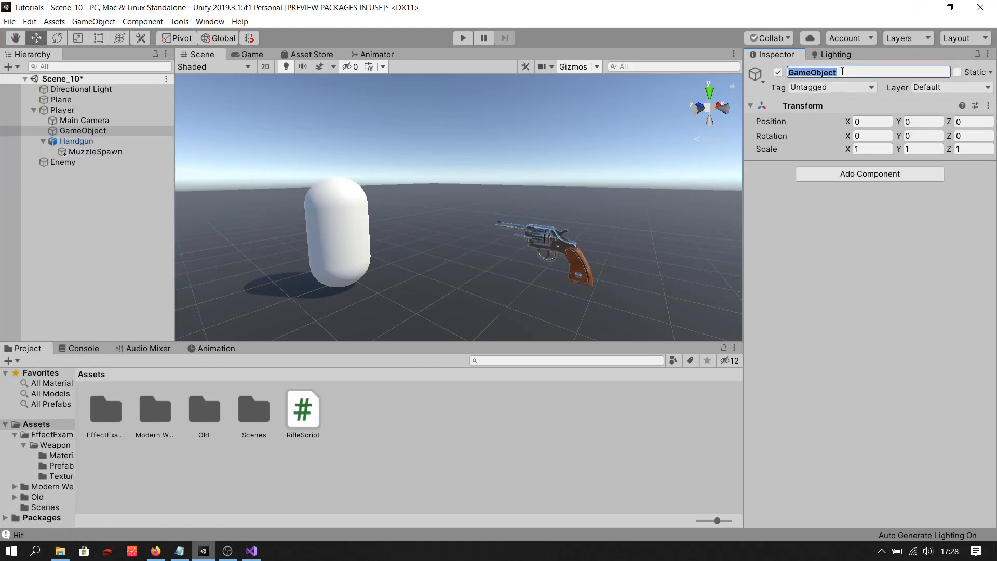
text(GunController)
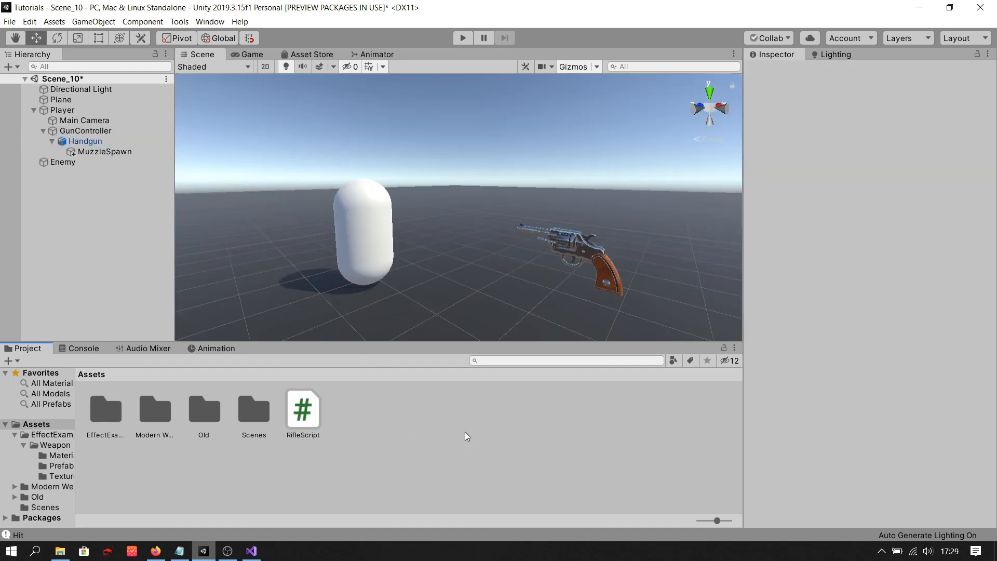
Build the GunRotation spin clip on GunController from rotation keyframes and preview it
click(85, 131)
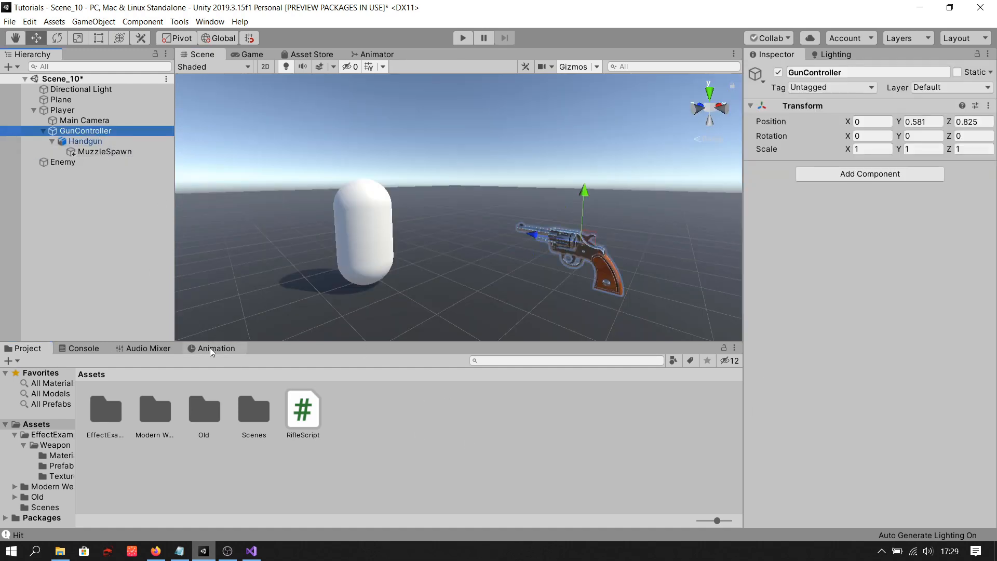
click(86, 141)
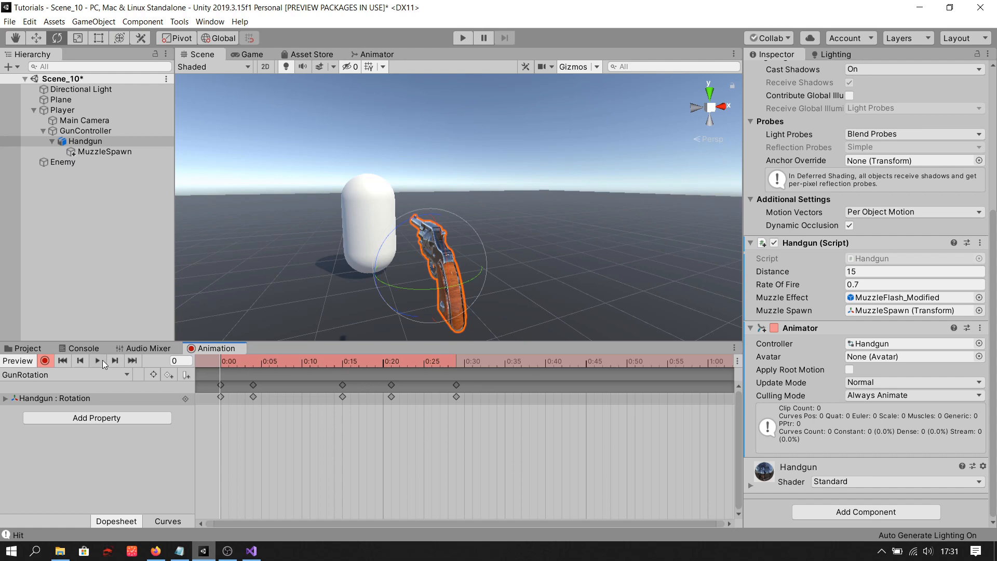
click(96, 360)
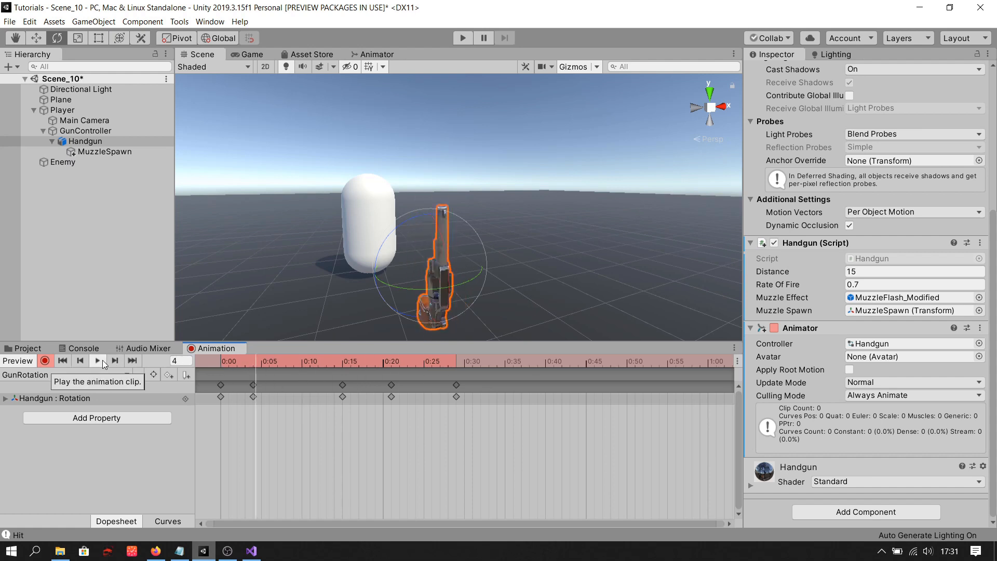
click(96, 361)
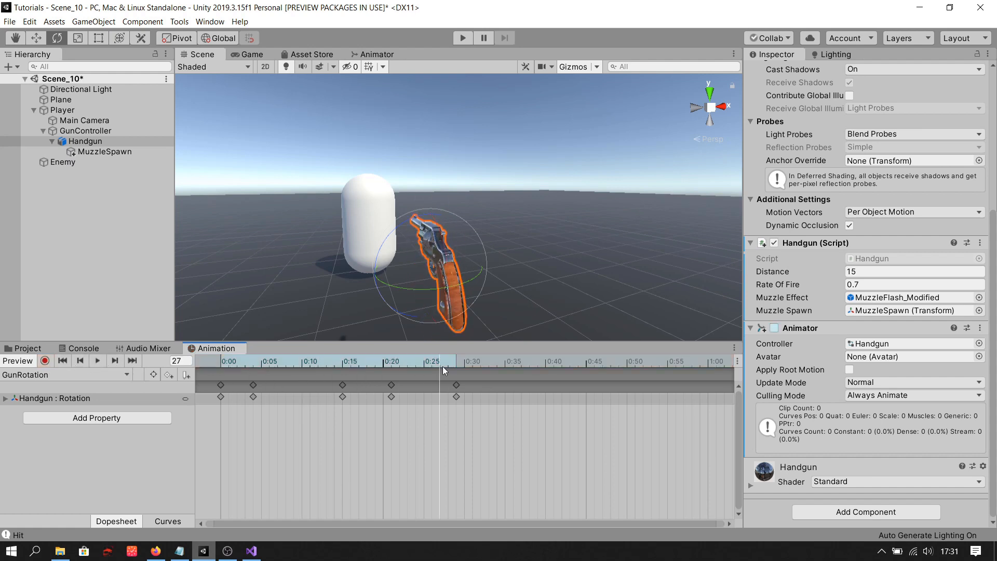
Return to the Project assets and select the Handgun animator controller
click(27, 348)
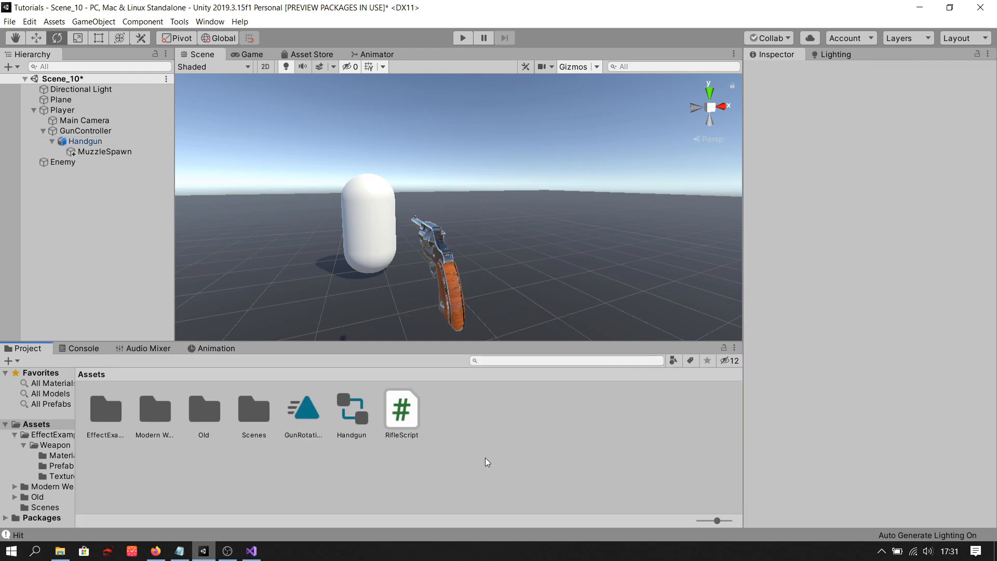
click(351, 410)
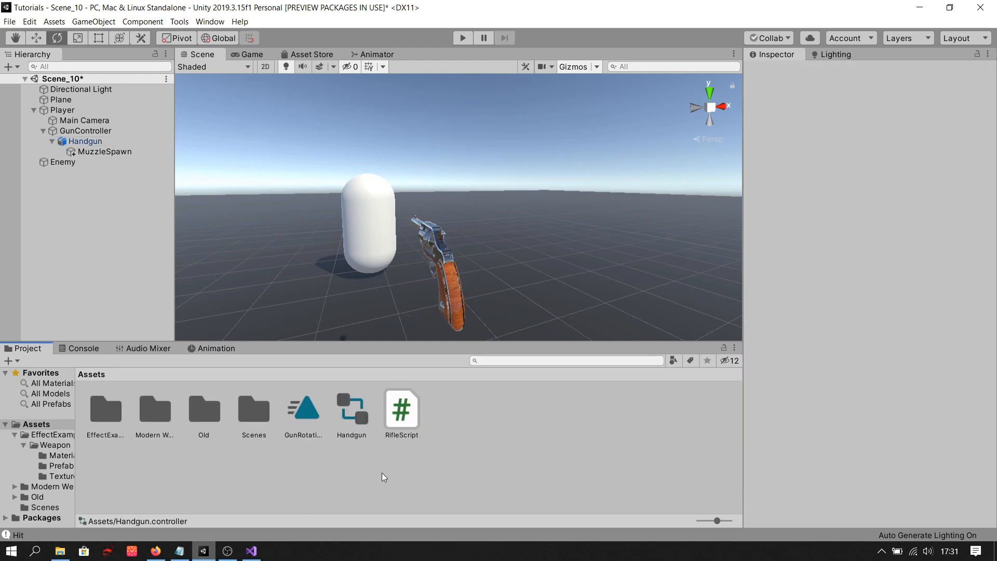
Add an empty state named NullState to the Handgun controller's graph
click(375, 54)
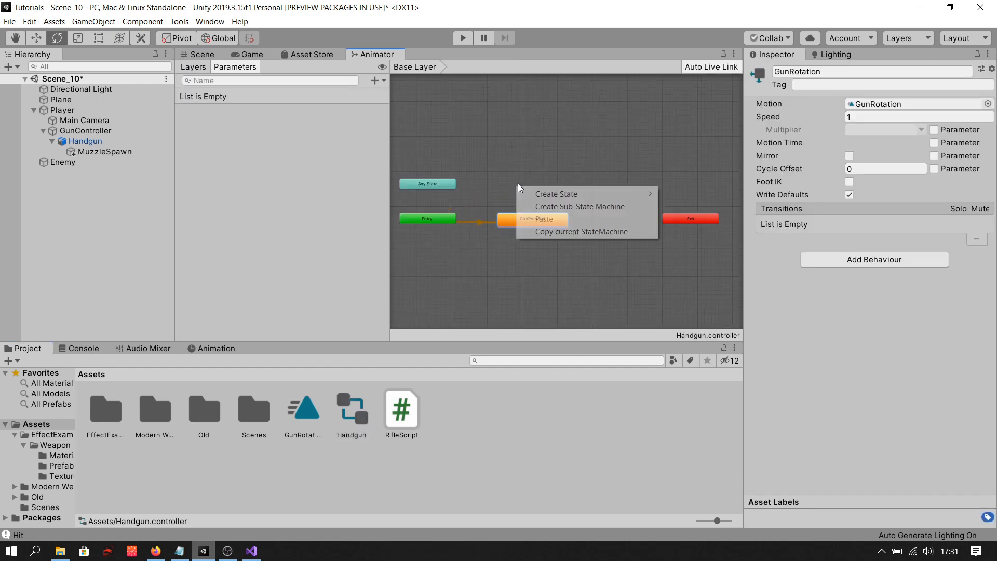
click(555, 193)
text(Nul)
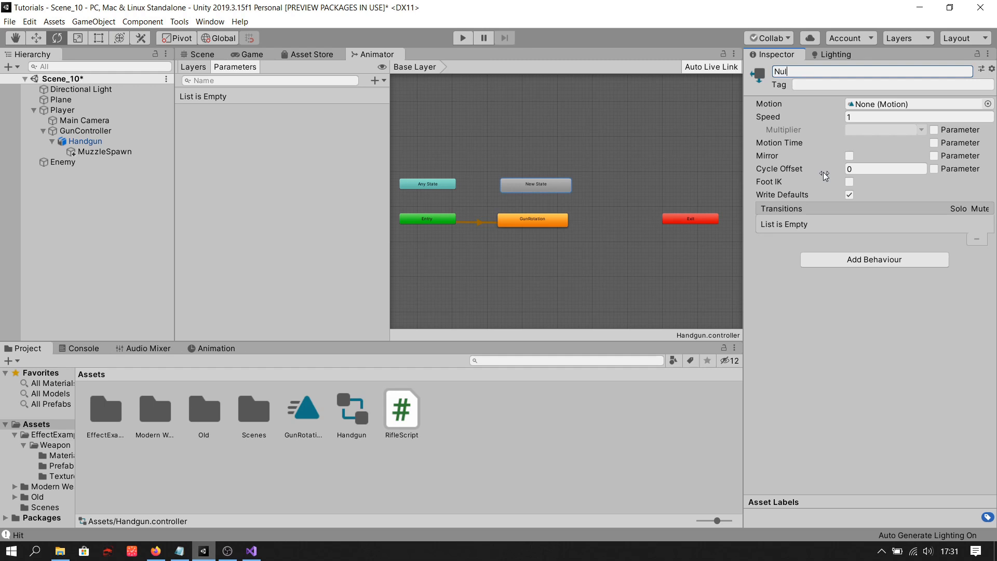
click(427, 218)
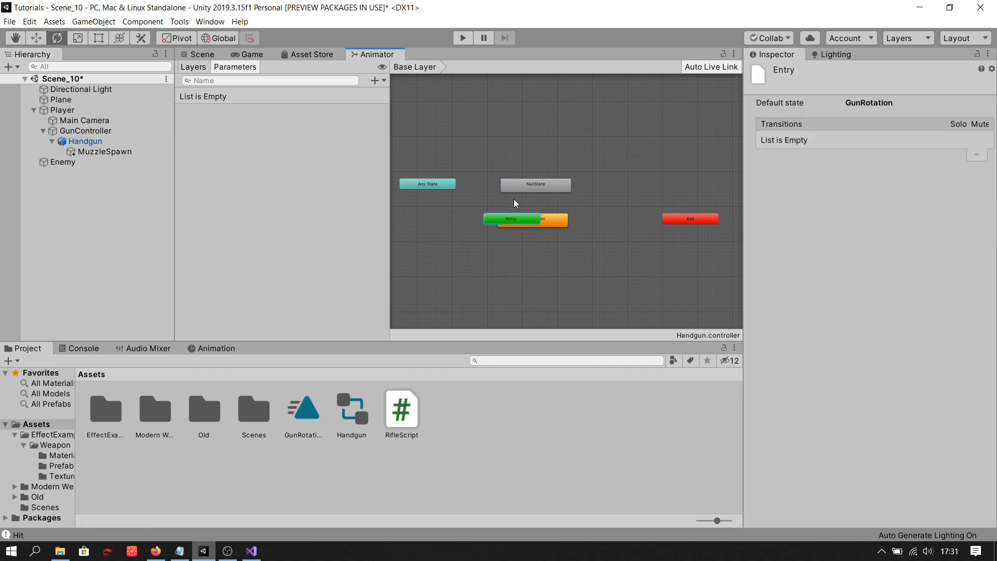
Make NullState the layer default and link it both ways with GunRotation
right_click(535, 185)
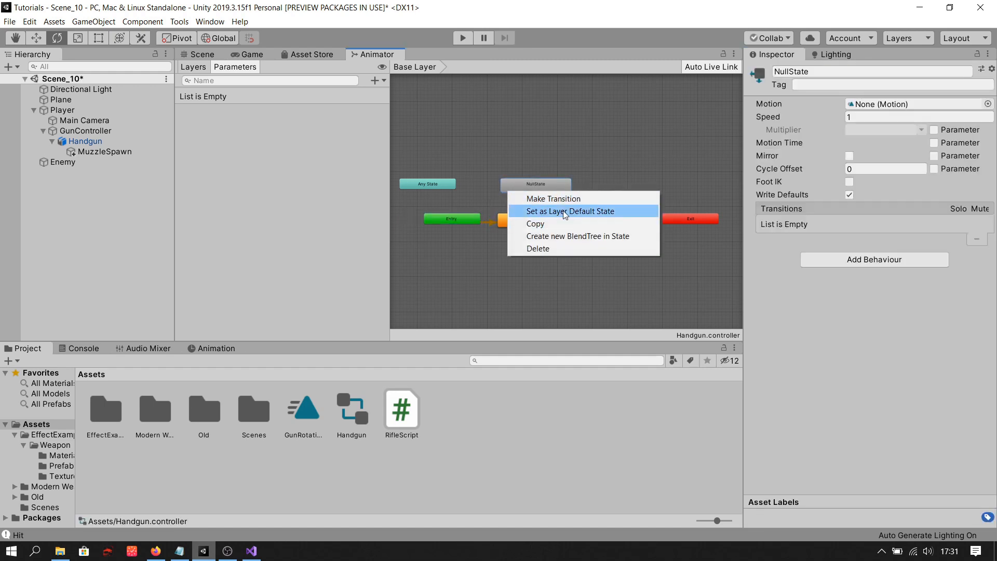
right_click(532, 220)
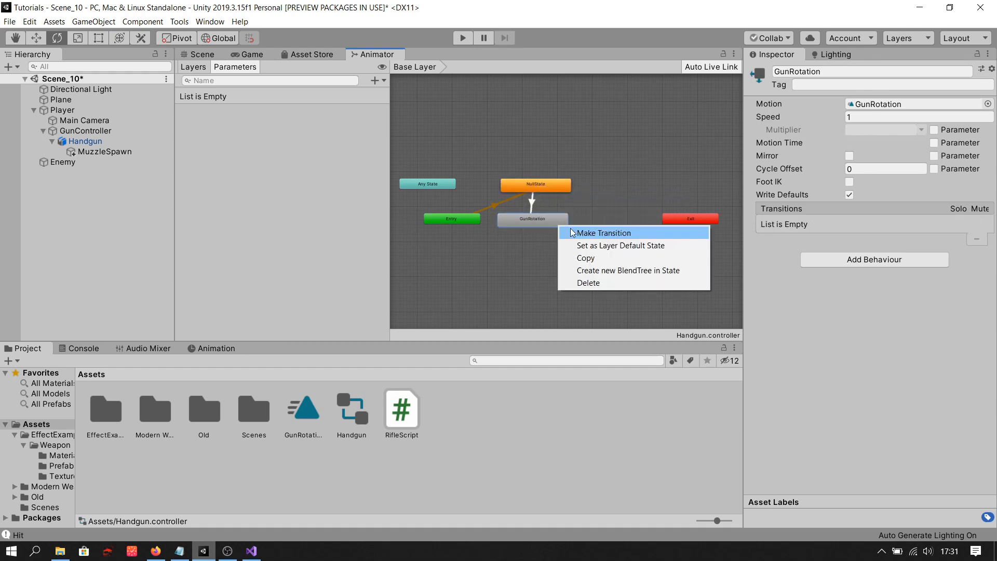
click(602, 232)
text(isF)
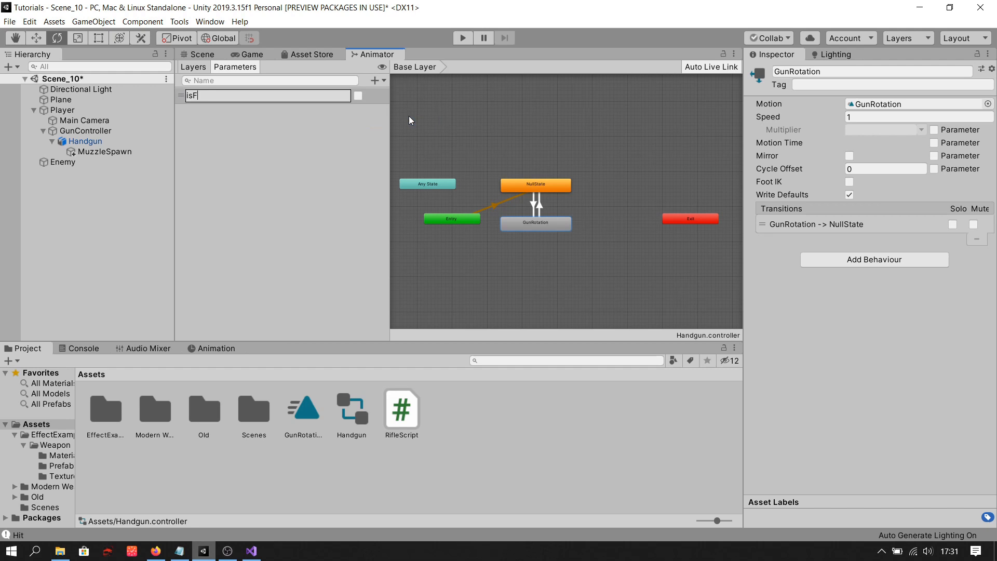
Inspect the NullState-to-GunRotation transition's isFiring = true condition, then move to the Handgun script
click(539, 201)
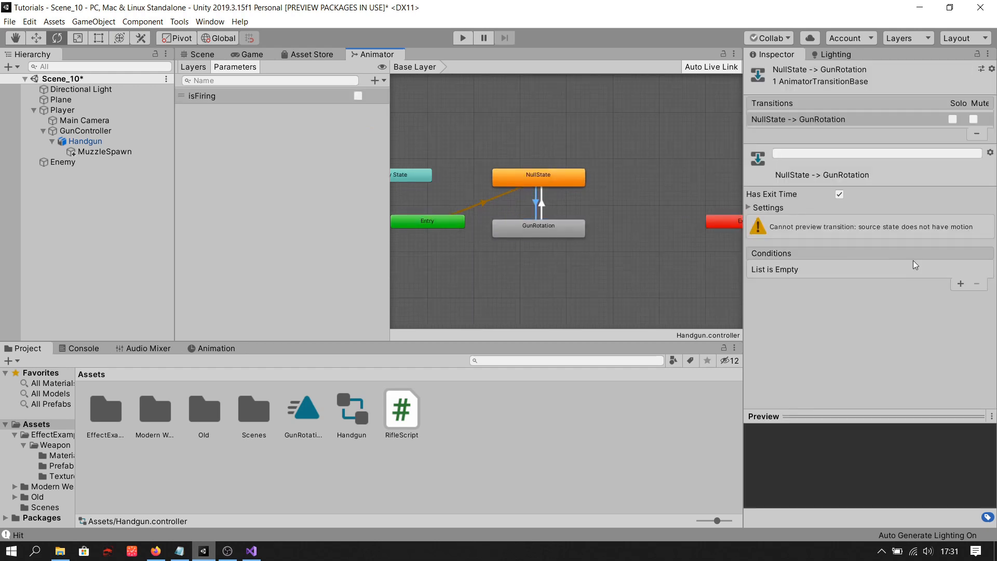
click(538, 203)
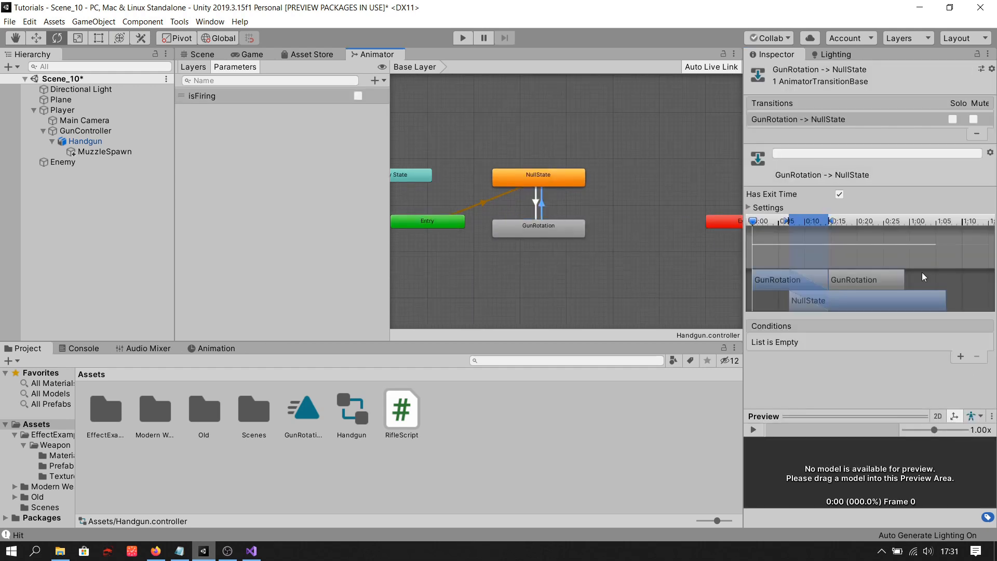
click(961, 356)
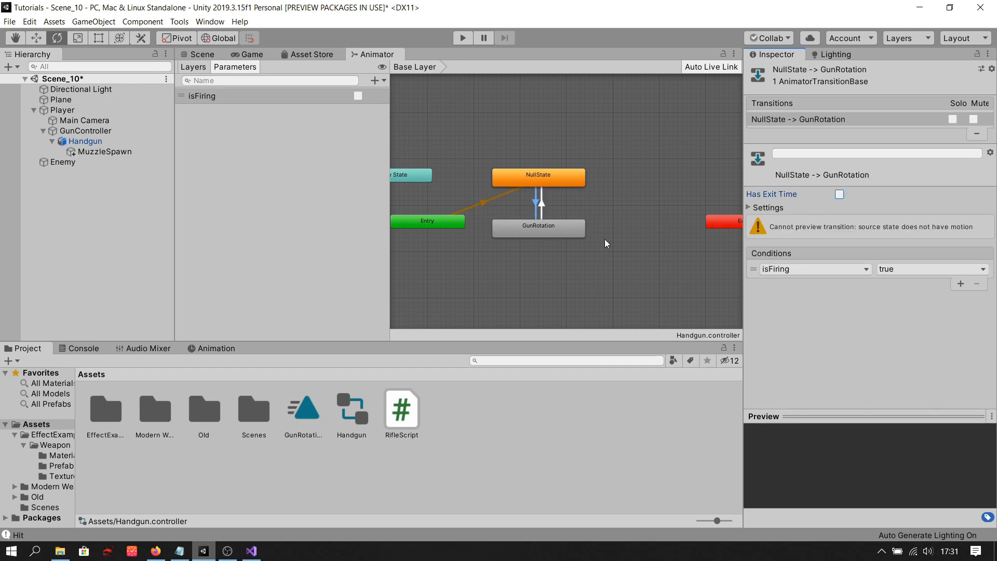
click(202, 551)
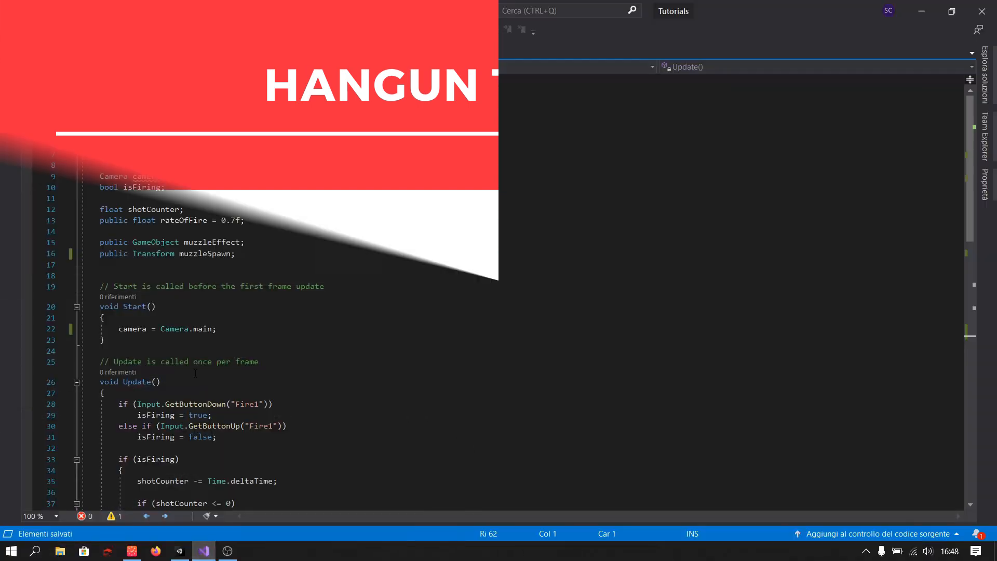
Declare an Animator fetched in Start and set isFiring true at the end of Shoot()
text(Animator anim;)
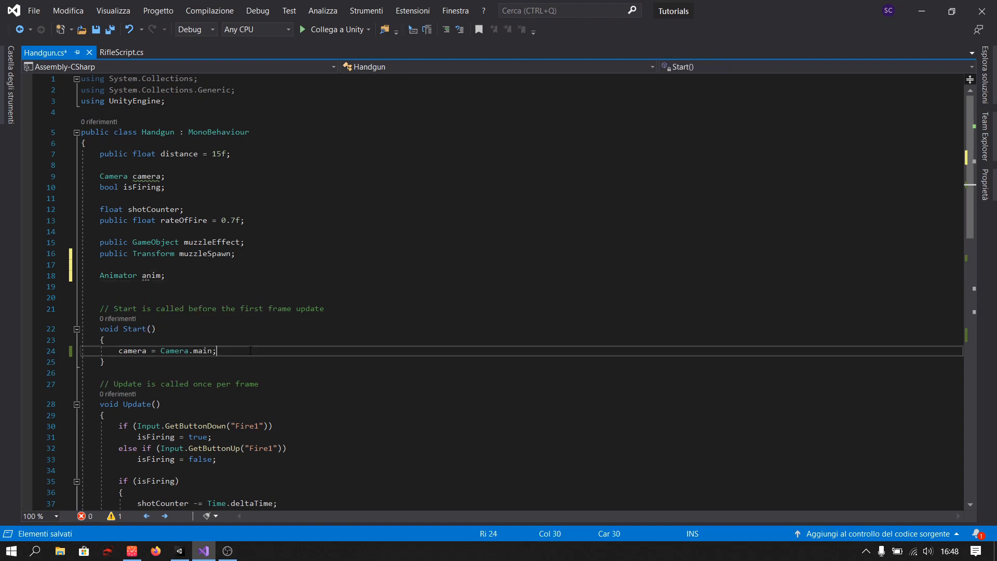
text(anim=GetComponent<Animator>();)
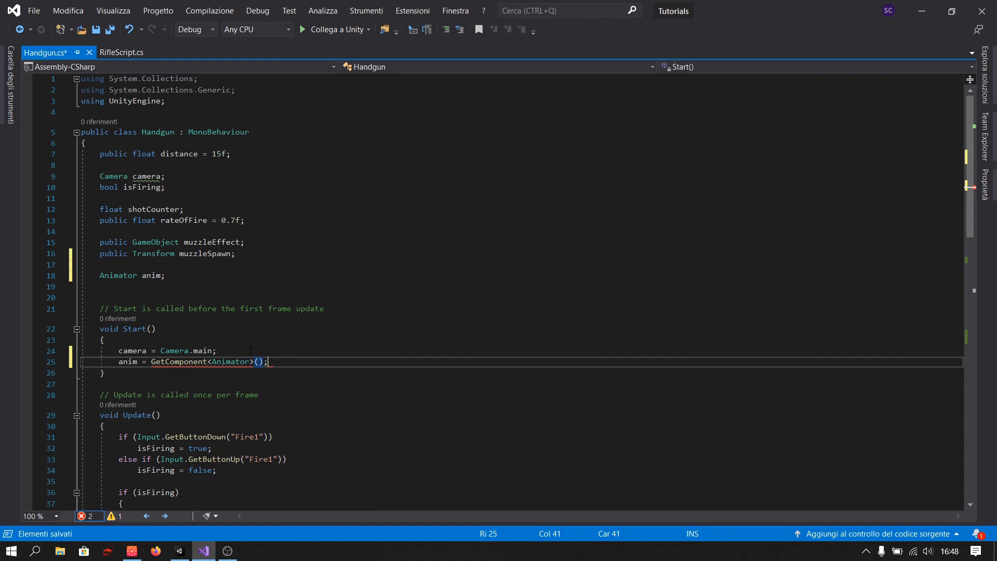
text(anim.SetBool()
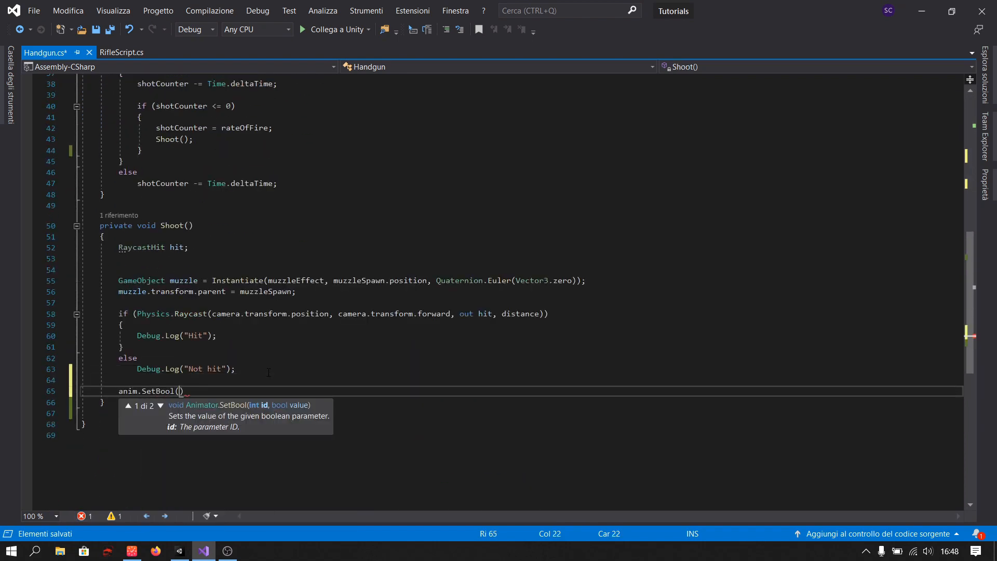
text("isFiring")
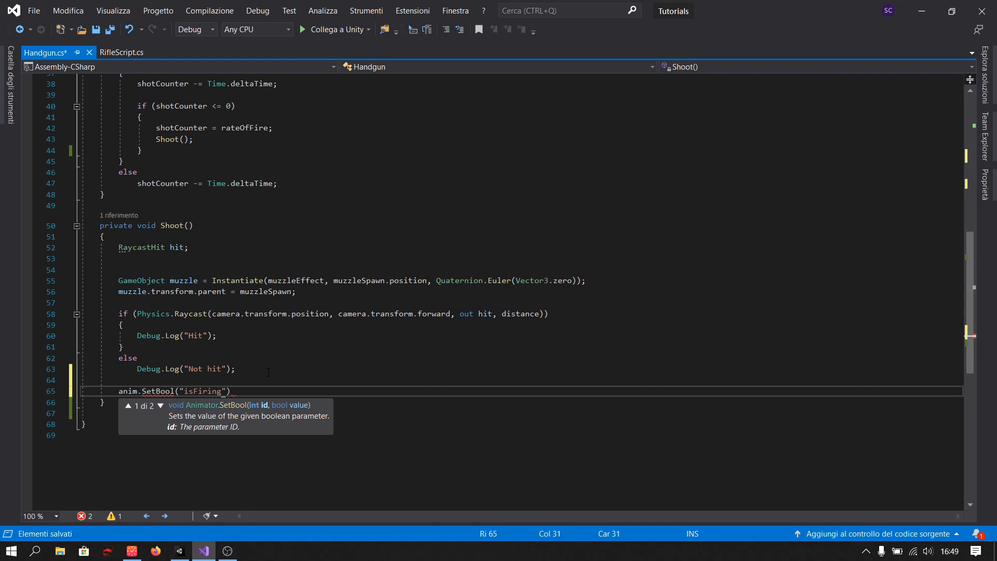
text(, true);)
text(private void StopAnim()
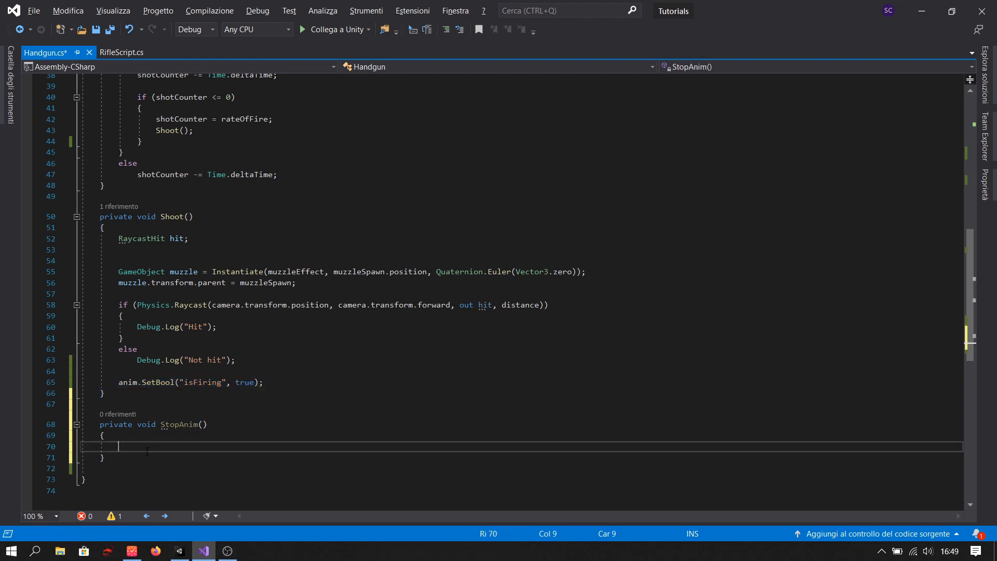
Add StopAnim setting isFiring false and call it in the Fire1 button-up branch
text(anim.SetBool("isFiring", false);)
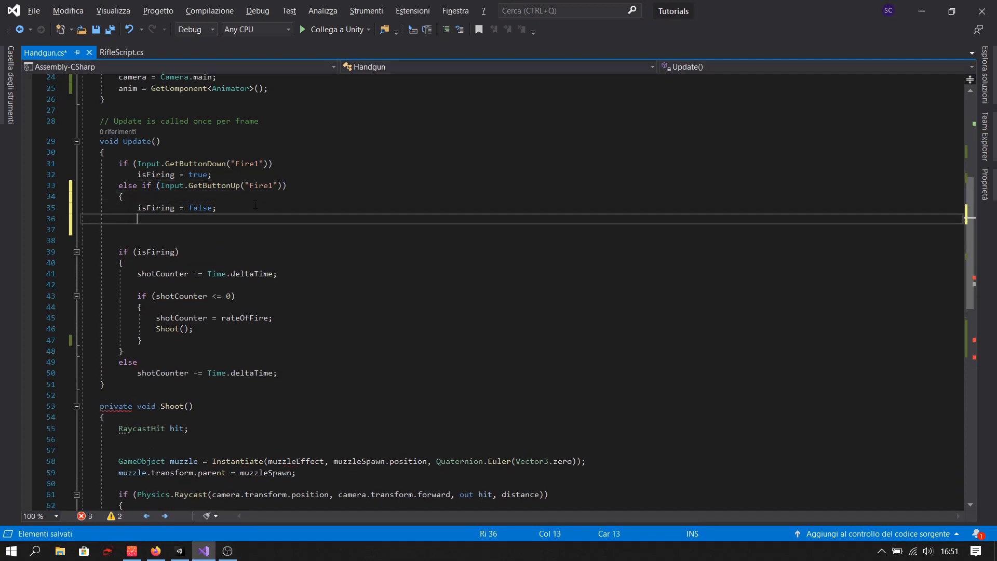
text(StopAnim)
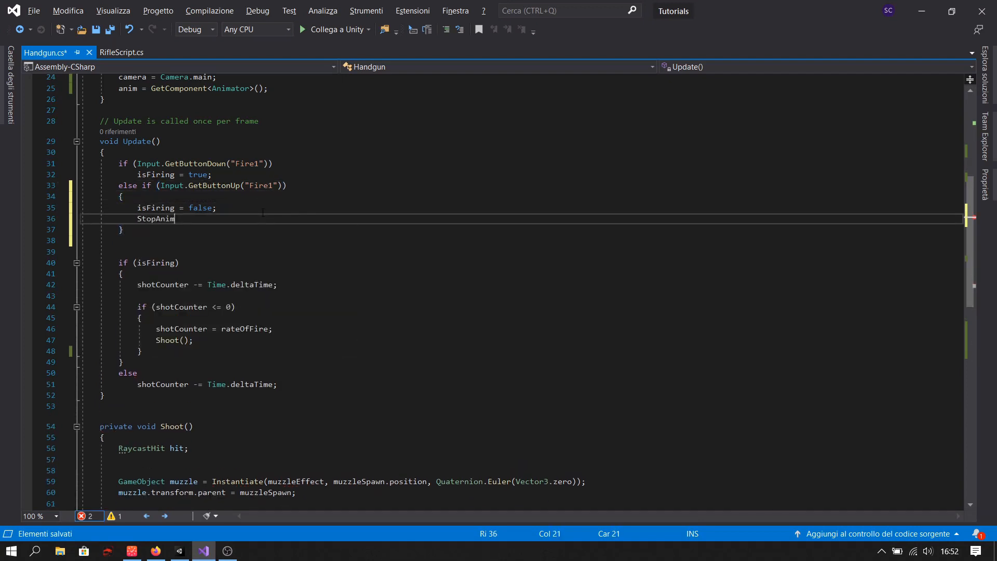
text(();)
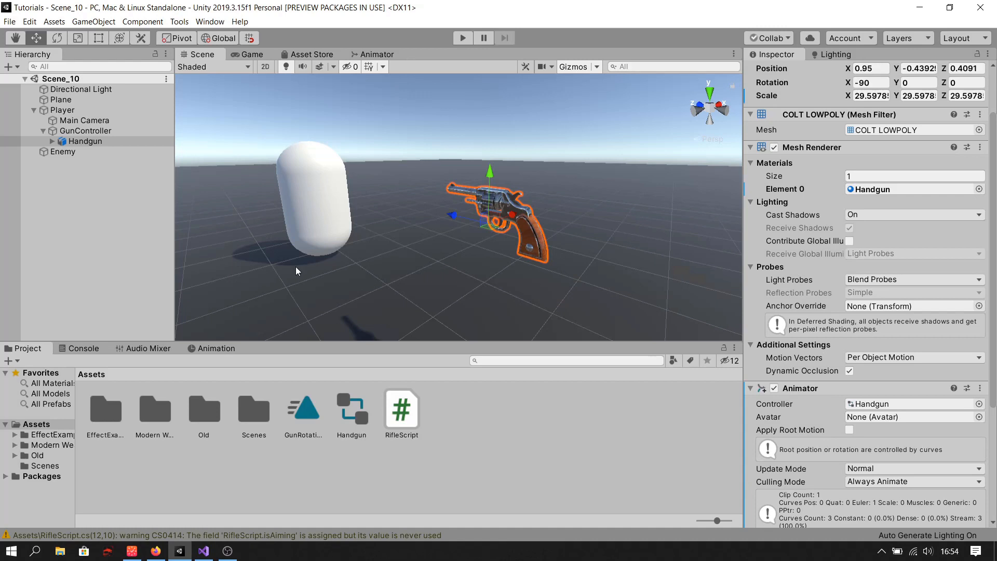
Set the Handgun script's Rate Of Fire to 0.5
scroll(down, 3)
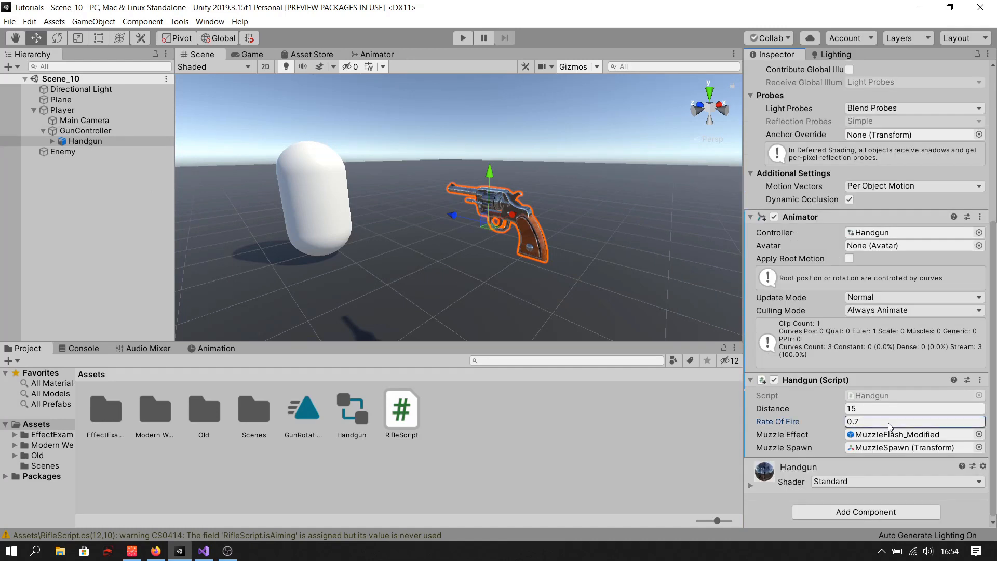
text(0.5)
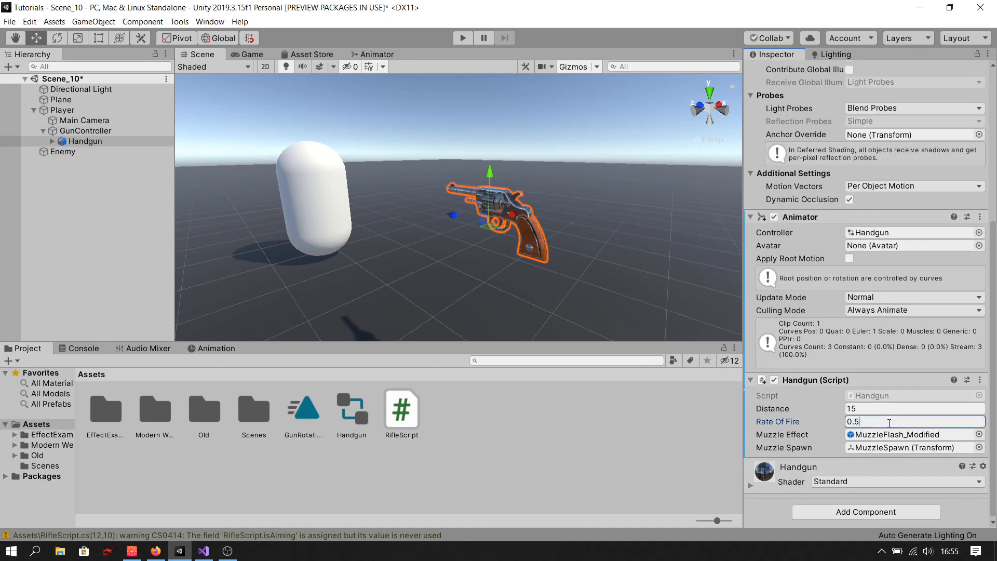
click(462, 37)
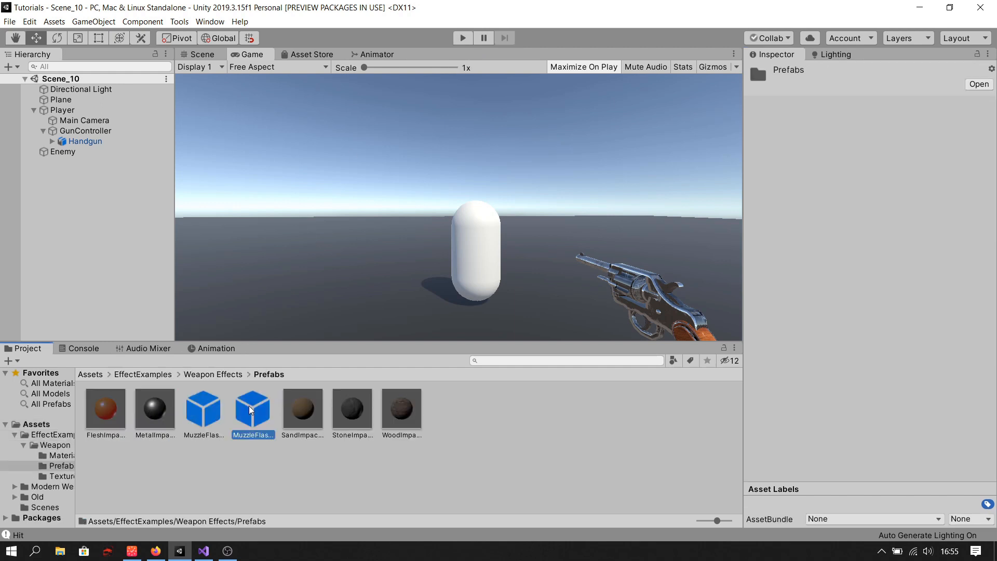
Set MuzzleFlash_Modified's particle Duration to 0.18 and run the game to test
click(253, 409)
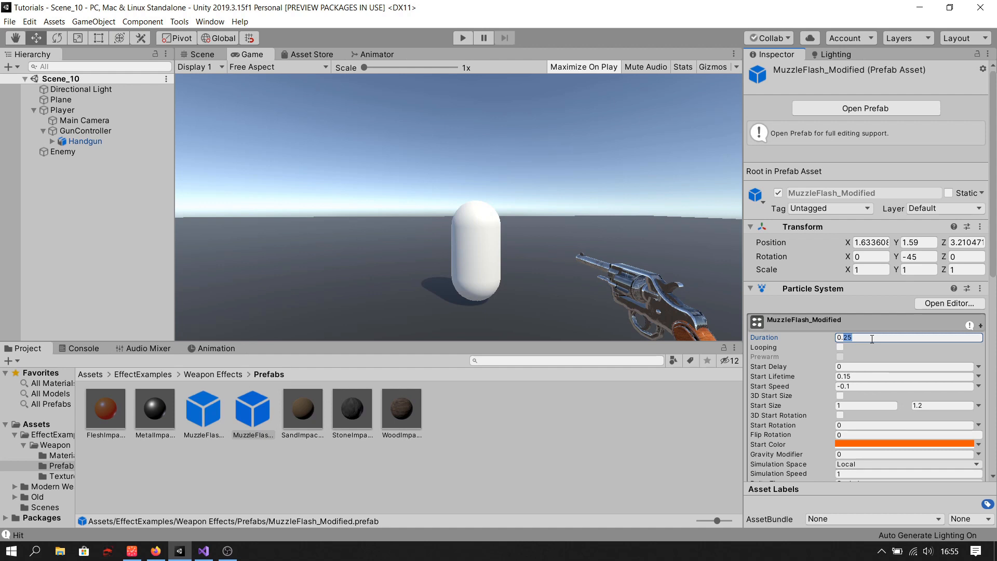
text(0.18)
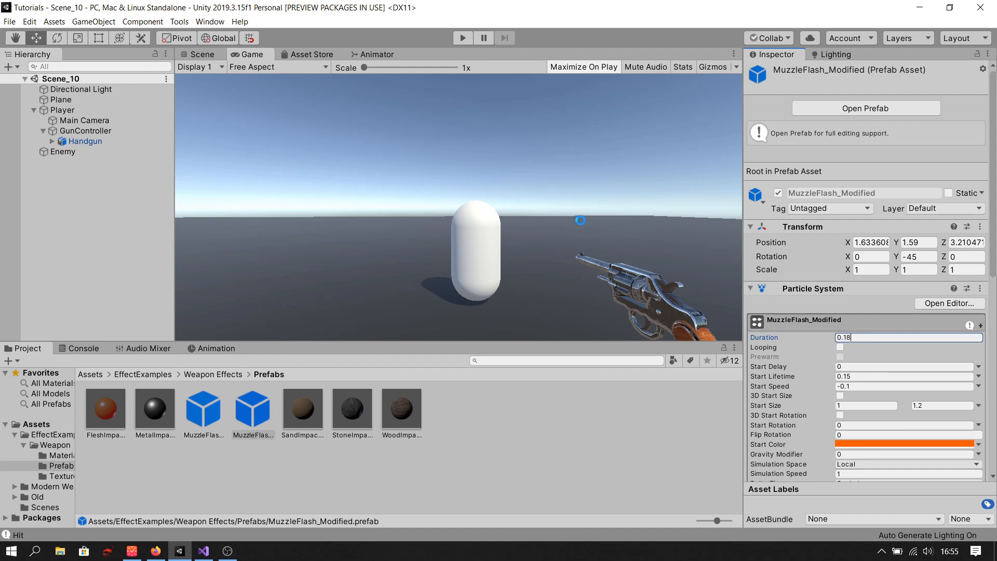
click(462, 38)
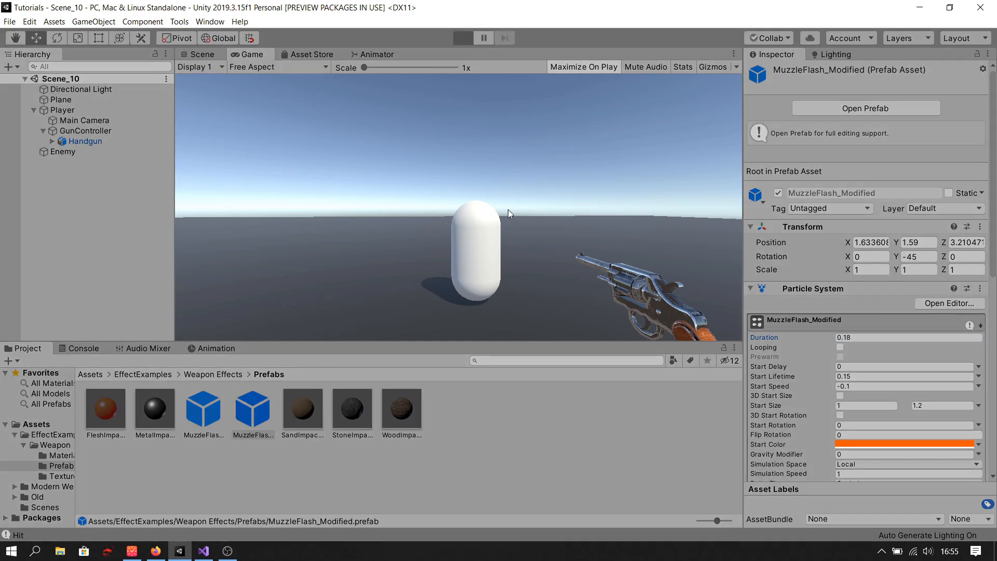